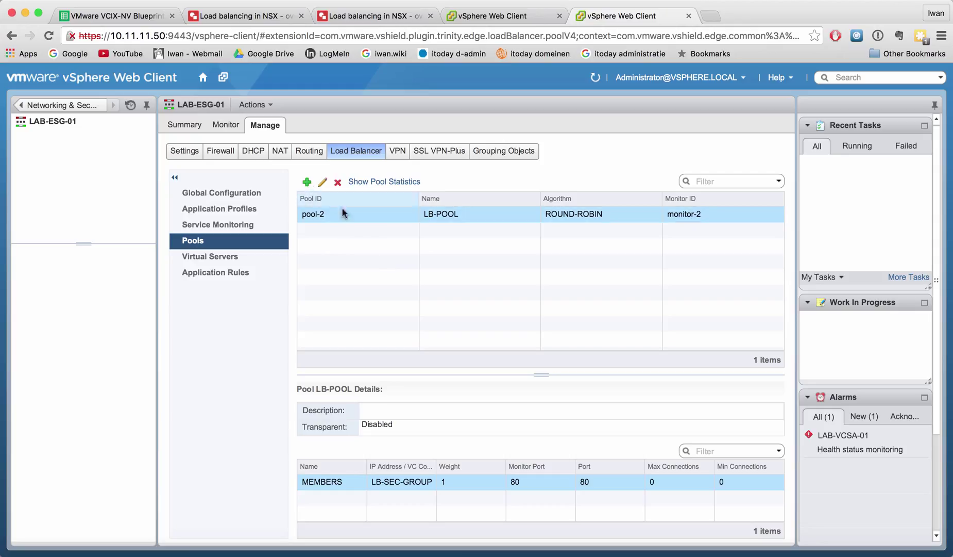
pyautogui.moveTo(629, 219)
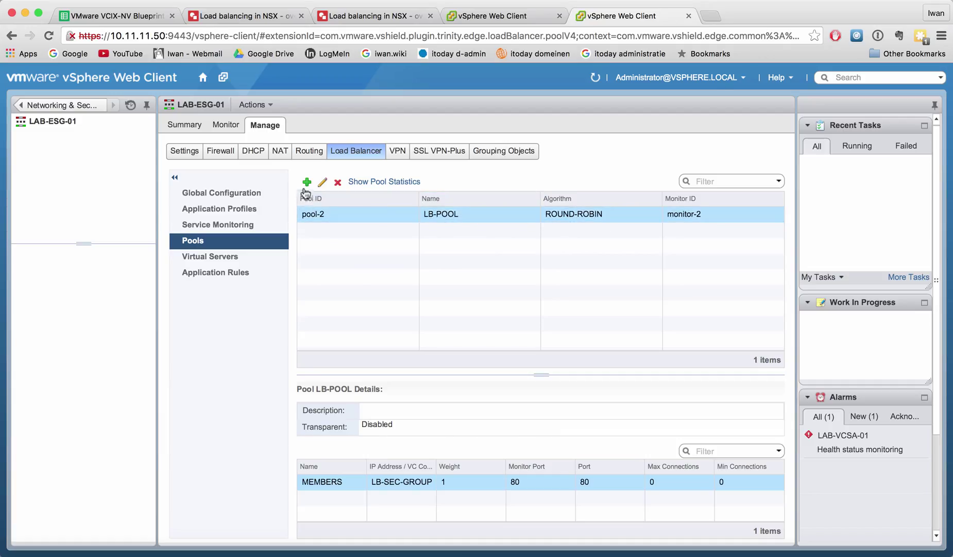
# Start a new pool named APP-SERVER-POOL, reusing the name as its description.
pyautogui.click(306, 181)
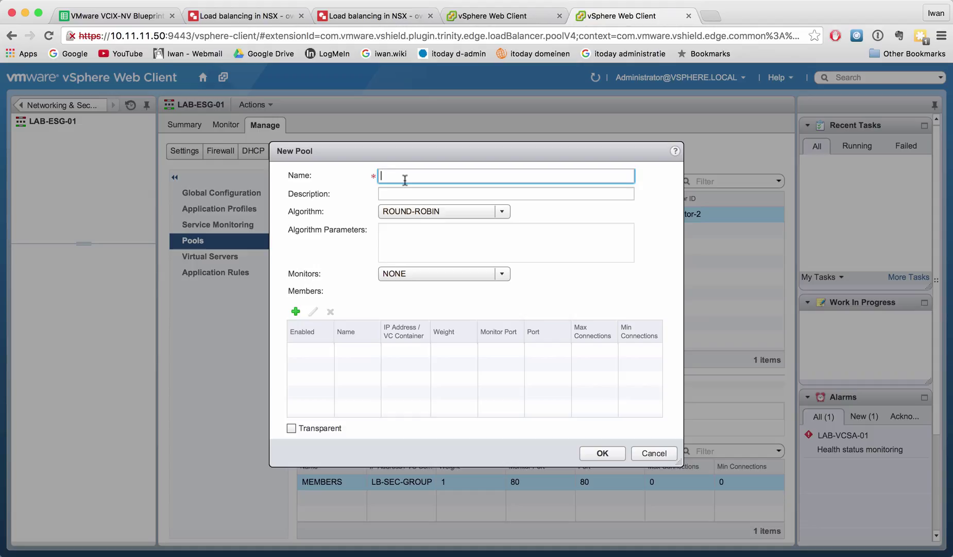
pyautogui.write('A')
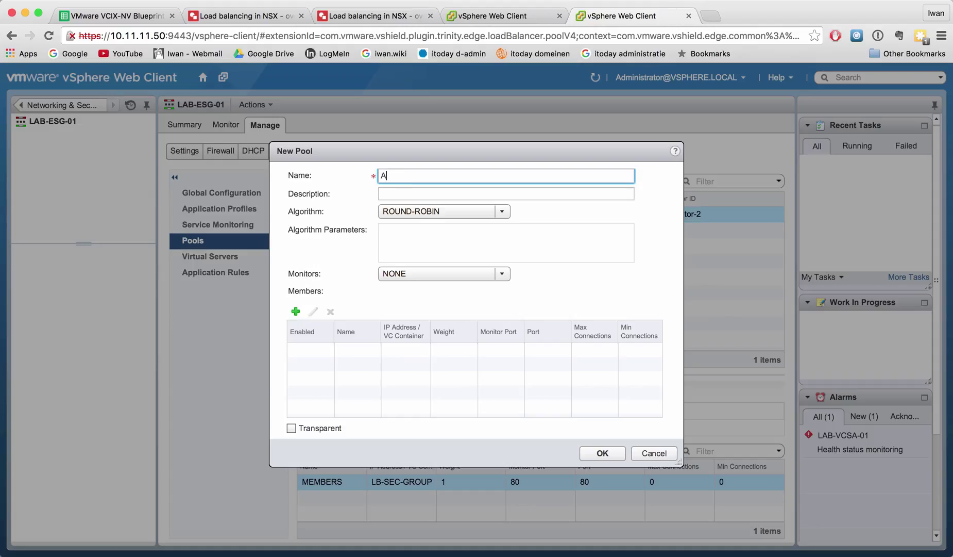
pyautogui.write('PP-SERVER')
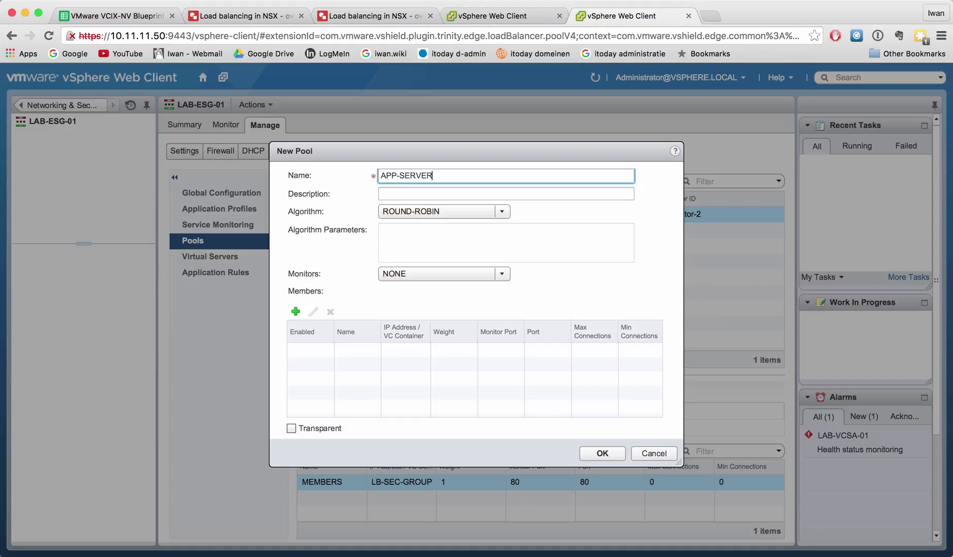
pyautogui.write('-POOL')
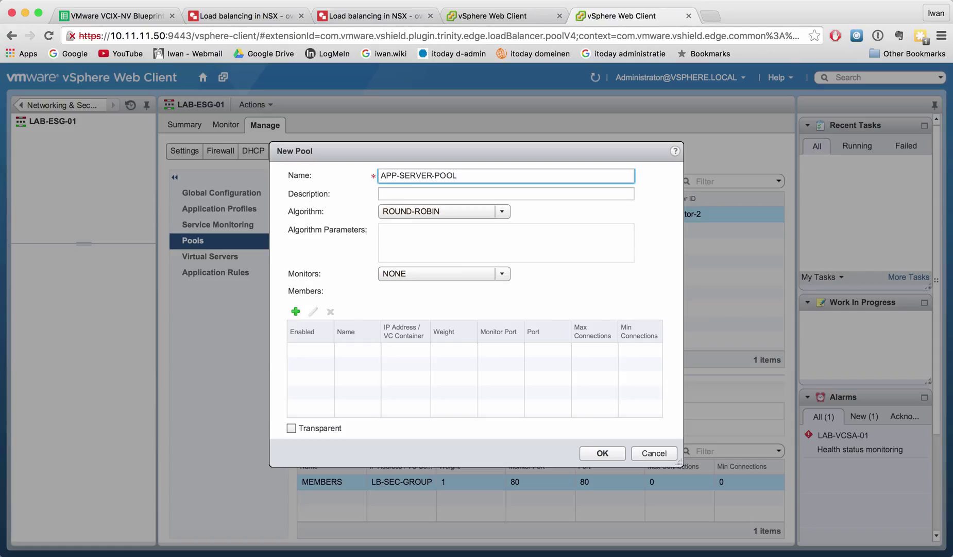
pyautogui.doubleClick(418, 175)
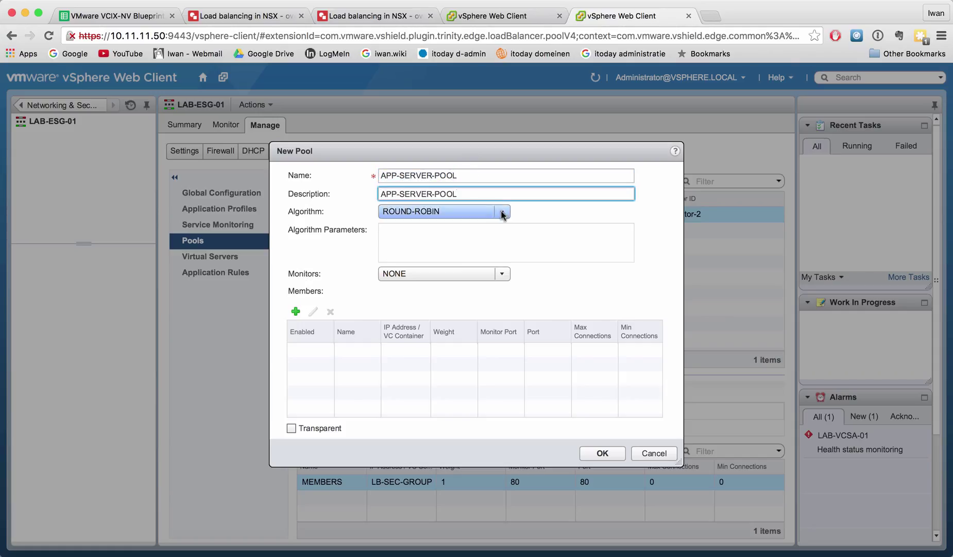
# Set the pool algorithm to LEASTCONN and the monitor to default_http_monitor.
pyautogui.click(502, 211)
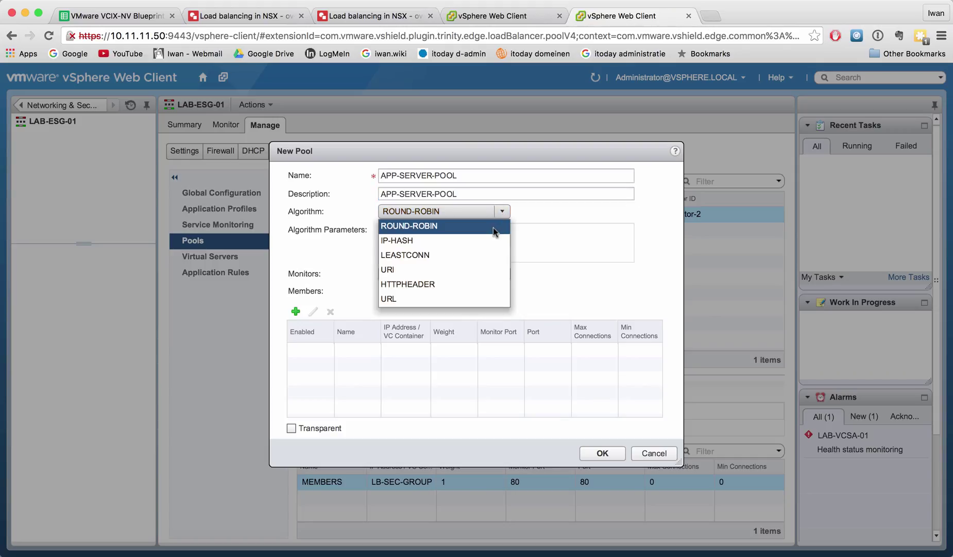
pyautogui.moveTo(481, 270)
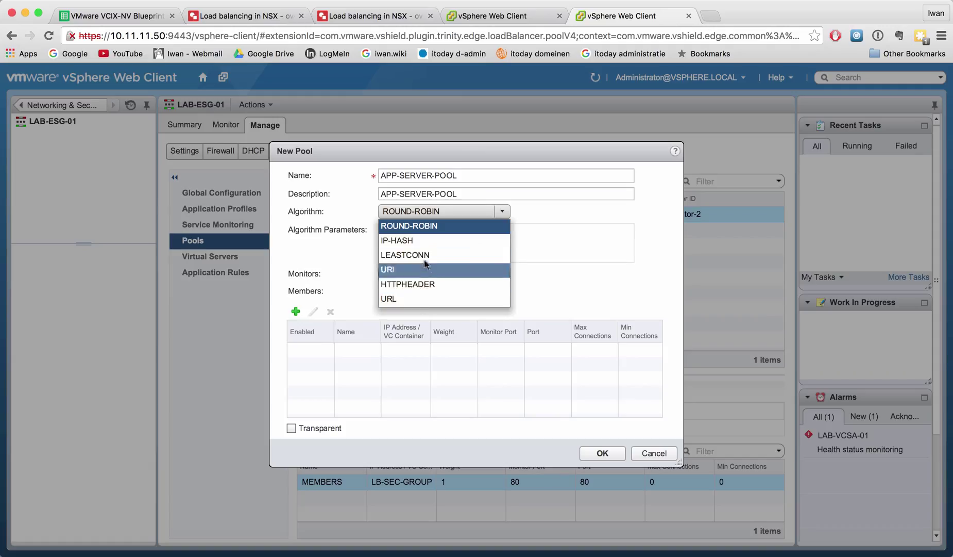
pyautogui.moveTo(432, 283)
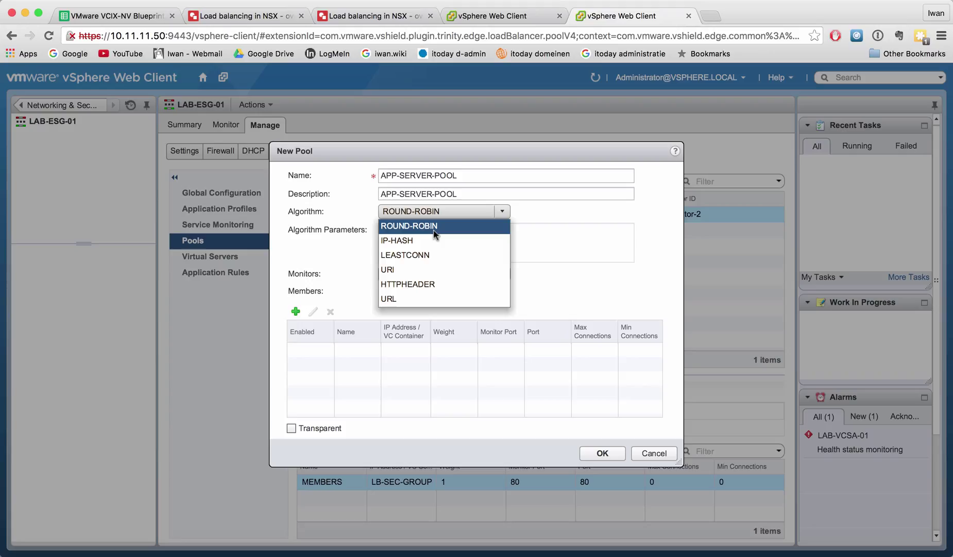
pyautogui.moveTo(422, 255)
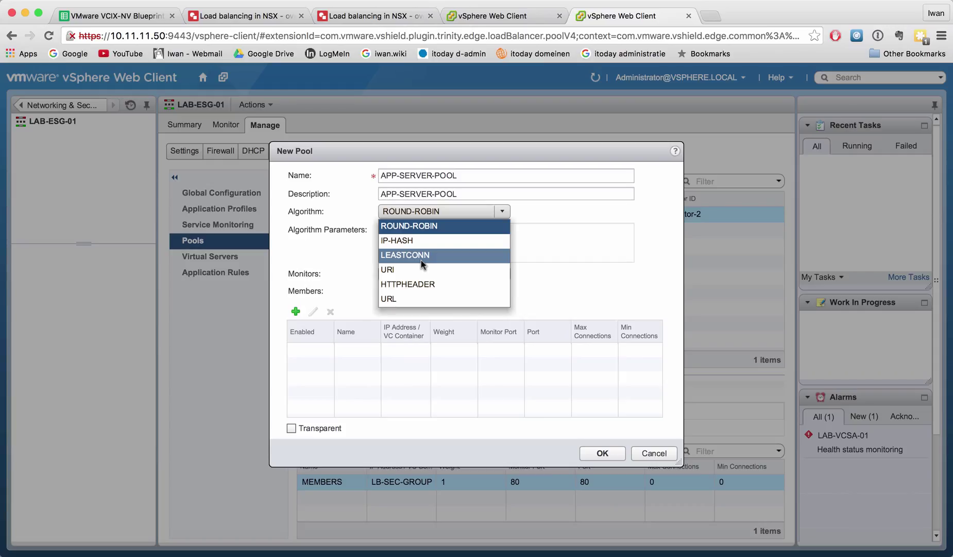
pyautogui.click(406, 255)
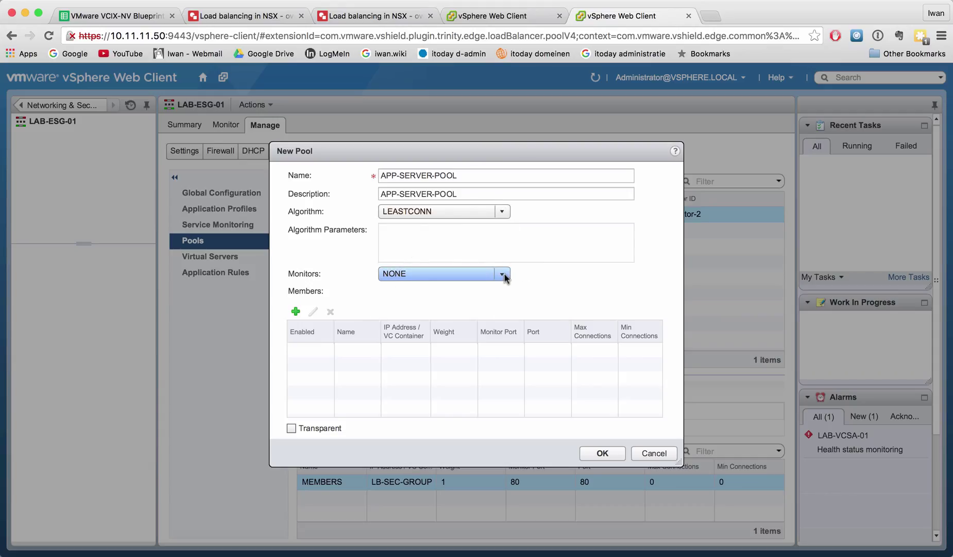
pyautogui.click(502, 273)
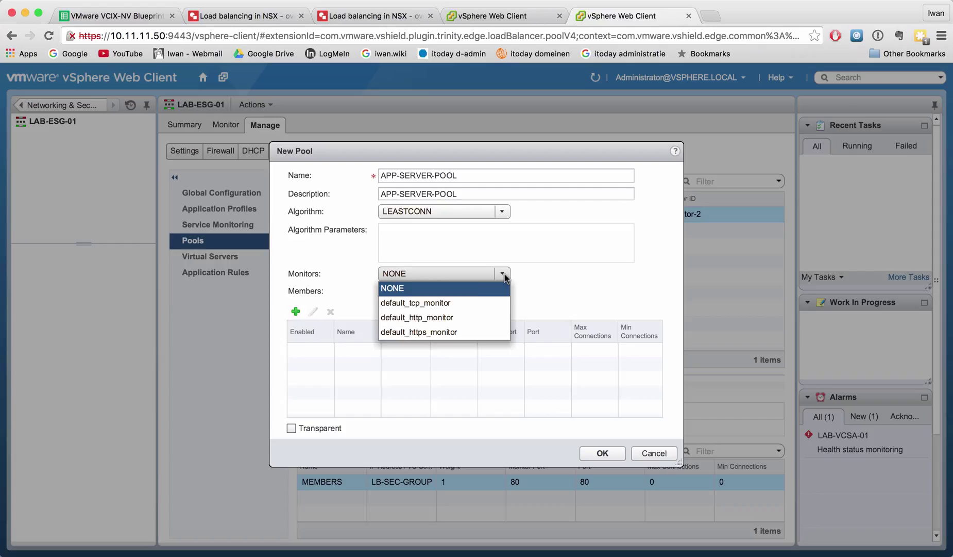
pyautogui.moveTo(418, 317)
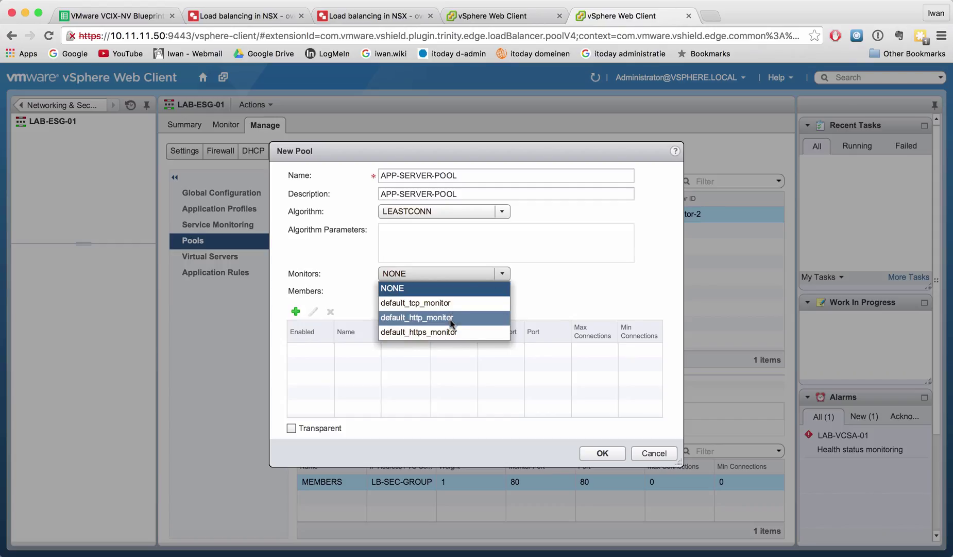
pyautogui.click(416, 316)
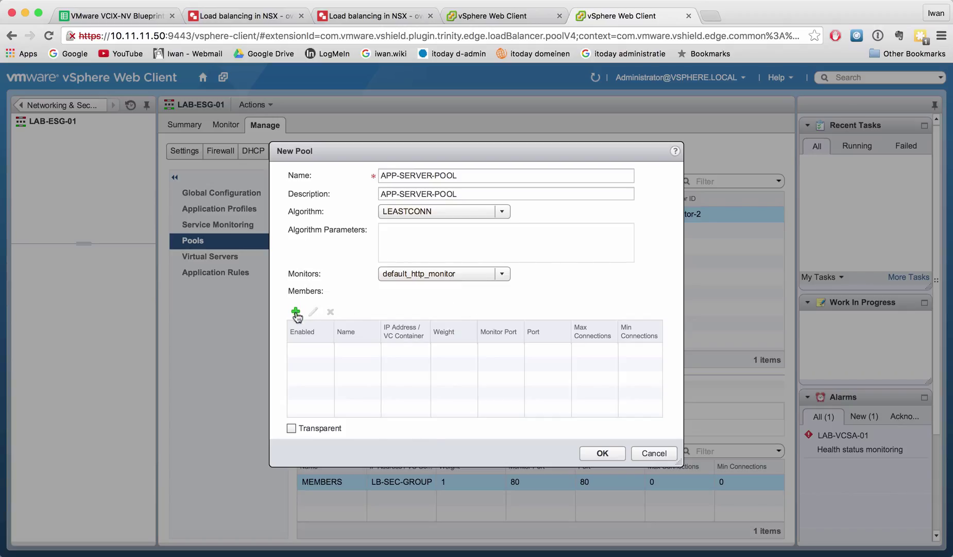
pyautogui.moveTo(457, 339)
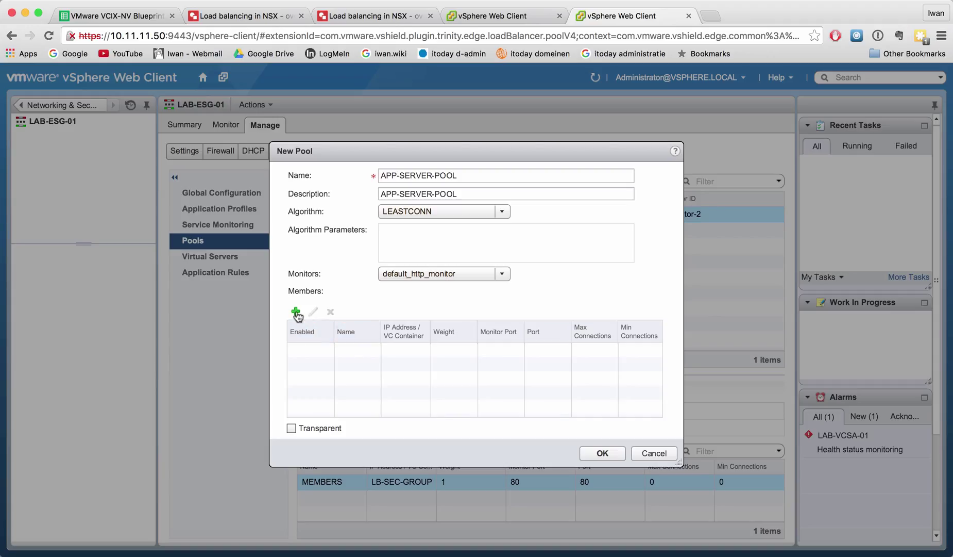
pyautogui.moveTo(297, 311)
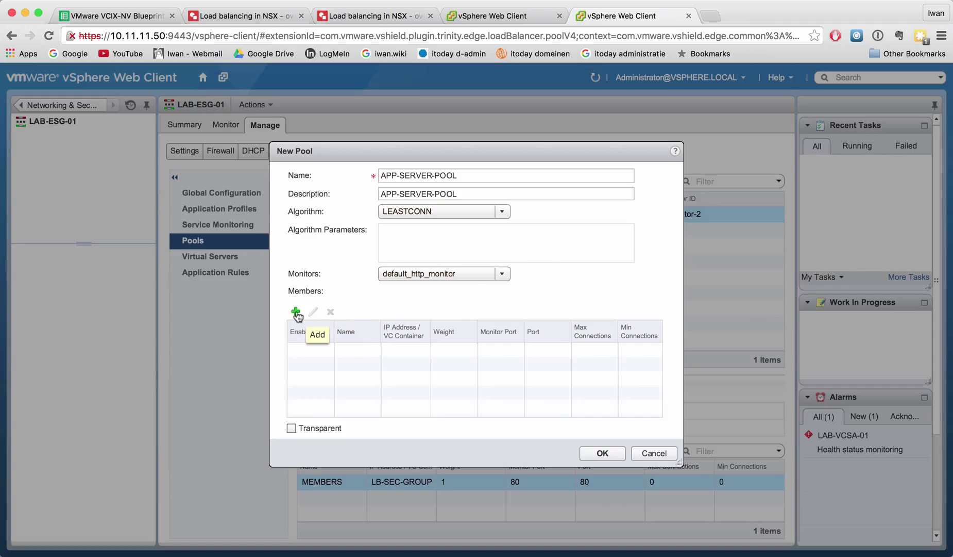
# Add a member named APP-01 and set its object type to Virtual Machine.
pyautogui.click(297, 311)
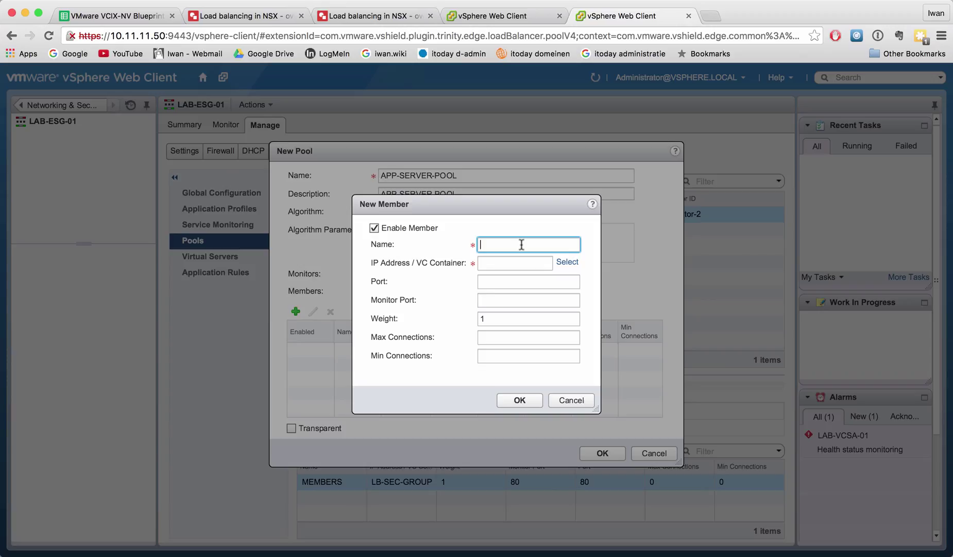
pyautogui.write('APP-01')
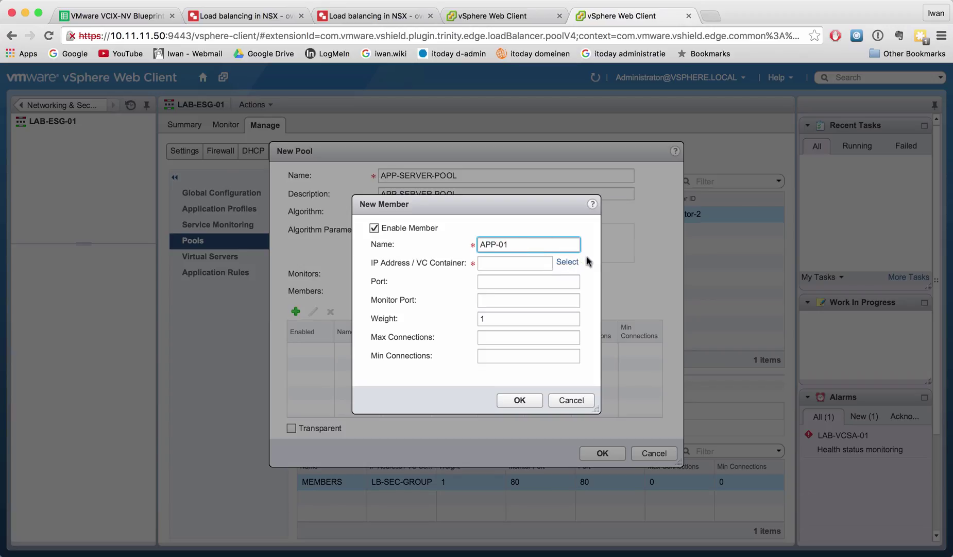
pyautogui.click(567, 262)
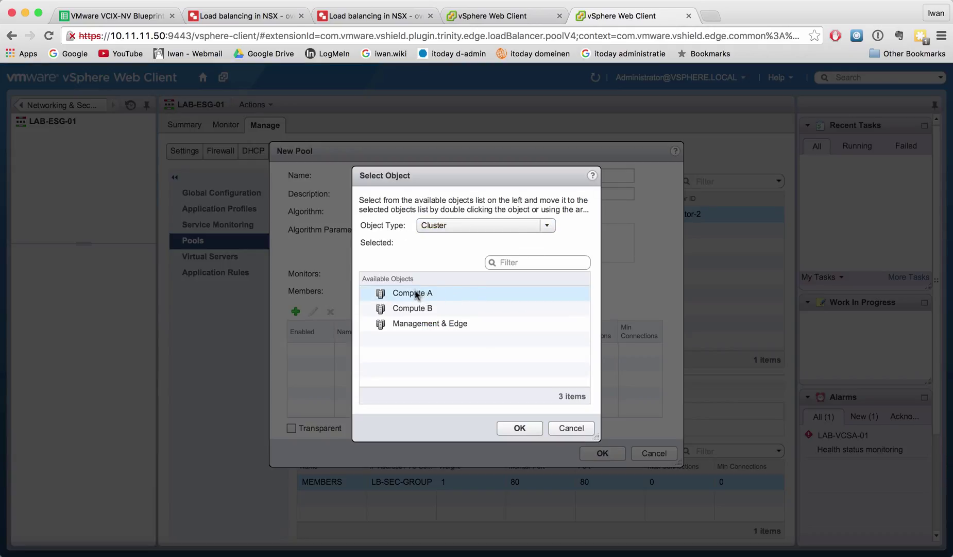
pyautogui.click(546, 225)
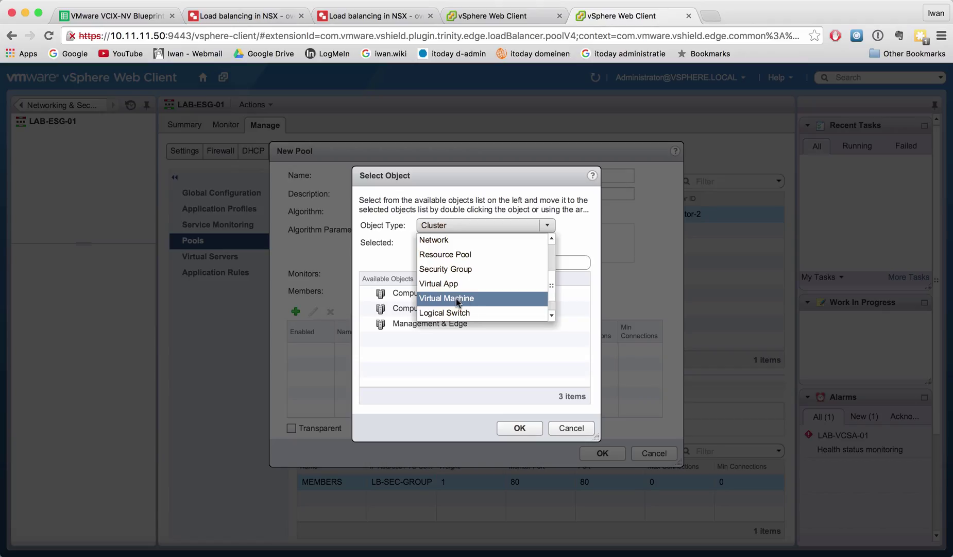
pyautogui.click(447, 298)
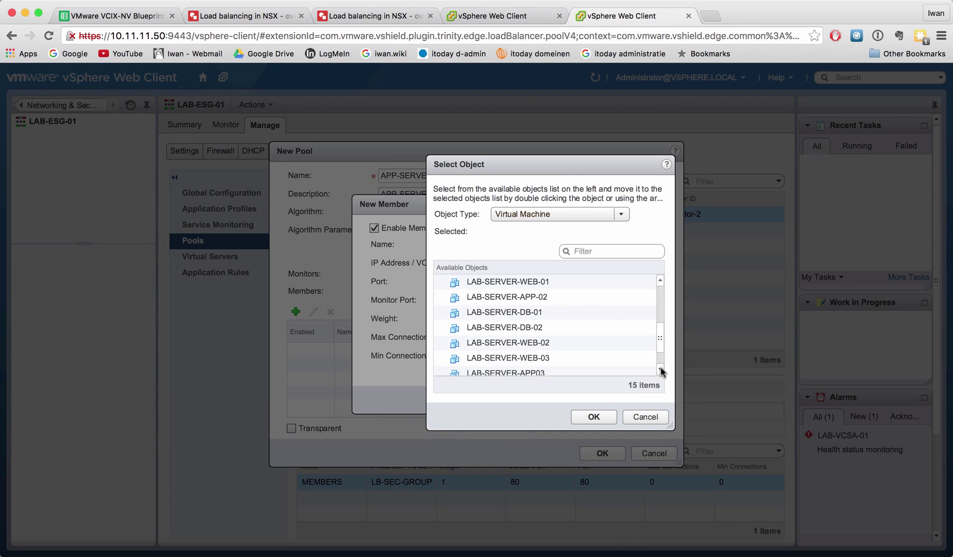
# Back APP-01 with the app-server VM on port 80 and monitor port 80.
pyautogui.scroll(-3)
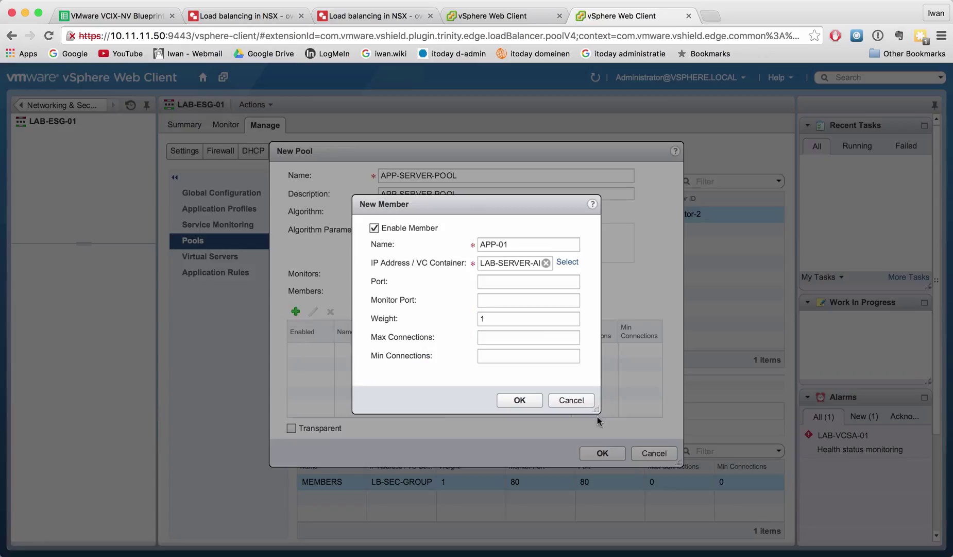
pyautogui.write('80')
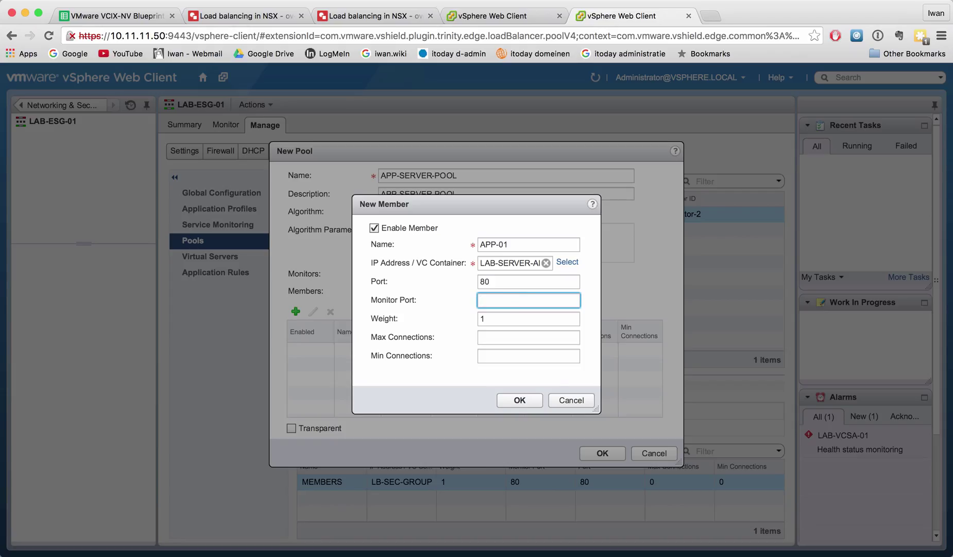
pyautogui.write('80')
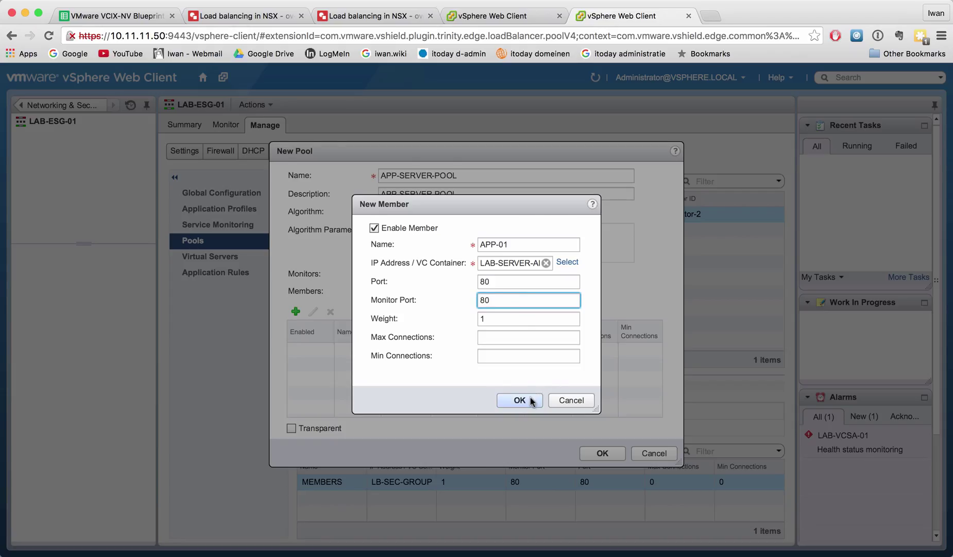
pyautogui.click(518, 400)
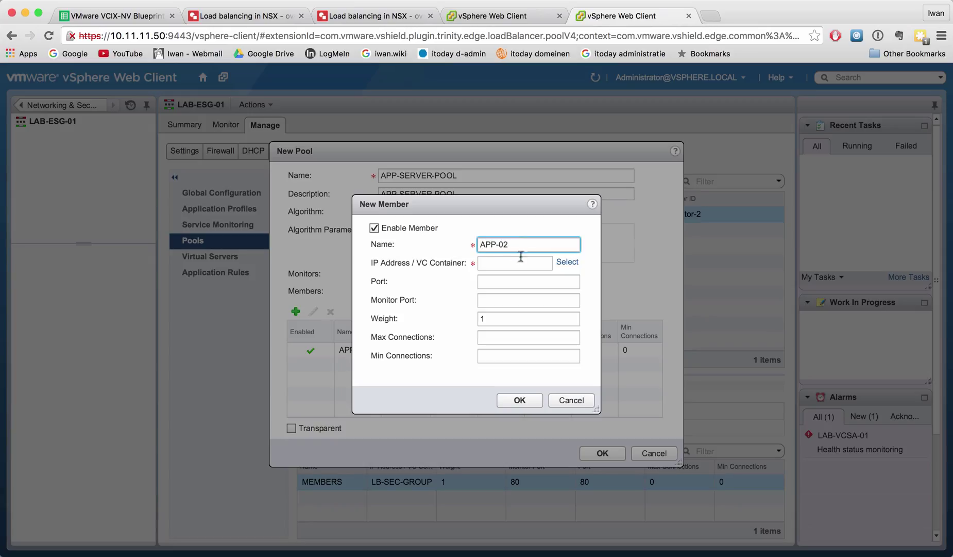
# Back the APP-02 member with the LAB-SERVER-APP-02 virtual machine.
pyautogui.click(567, 262)
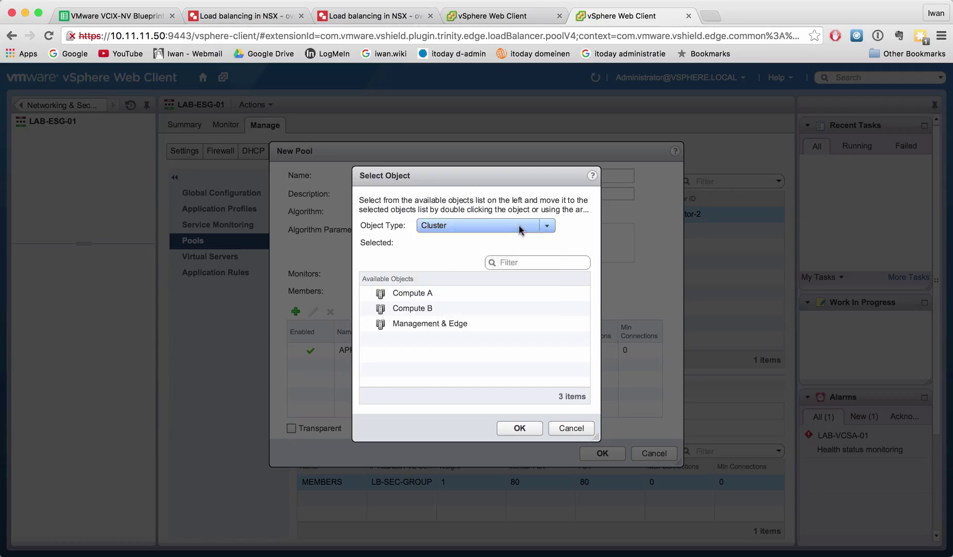
pyautogui.click(479, 225)
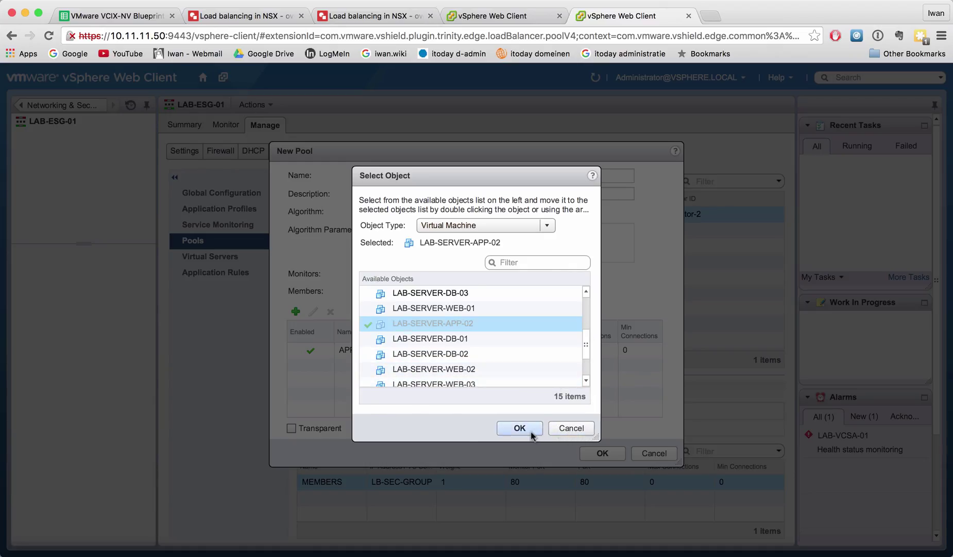
pyautogui.click(518, 428)
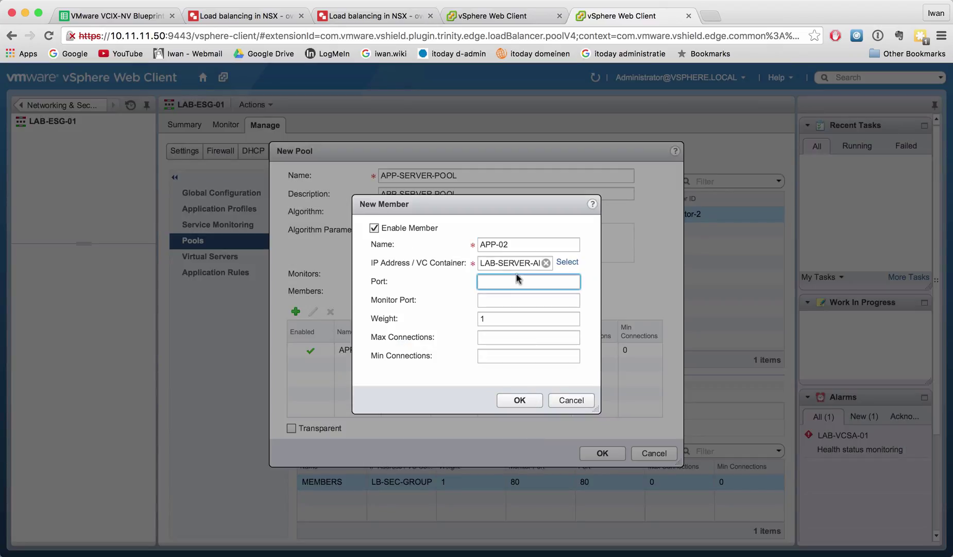
# Set APP-02 to port 80 and monitor port 80, then submit the pool.
pyautogui.write('80')
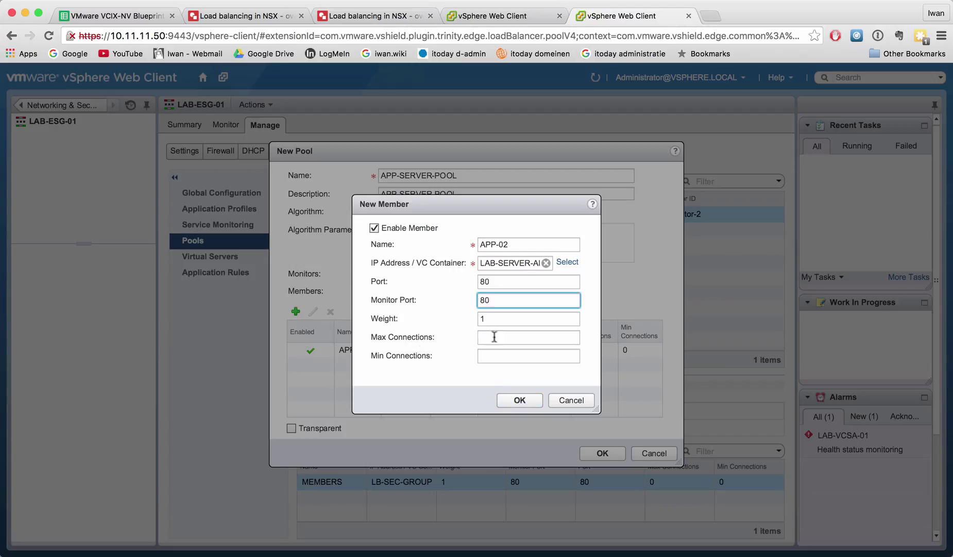
pyautogui.moveTo(507, 360)
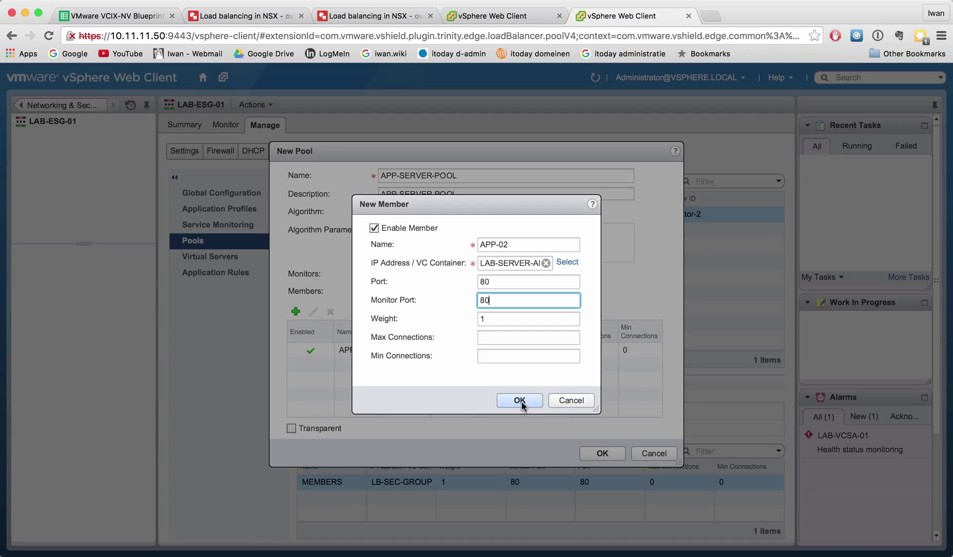
pyautogui.click(519, 400)
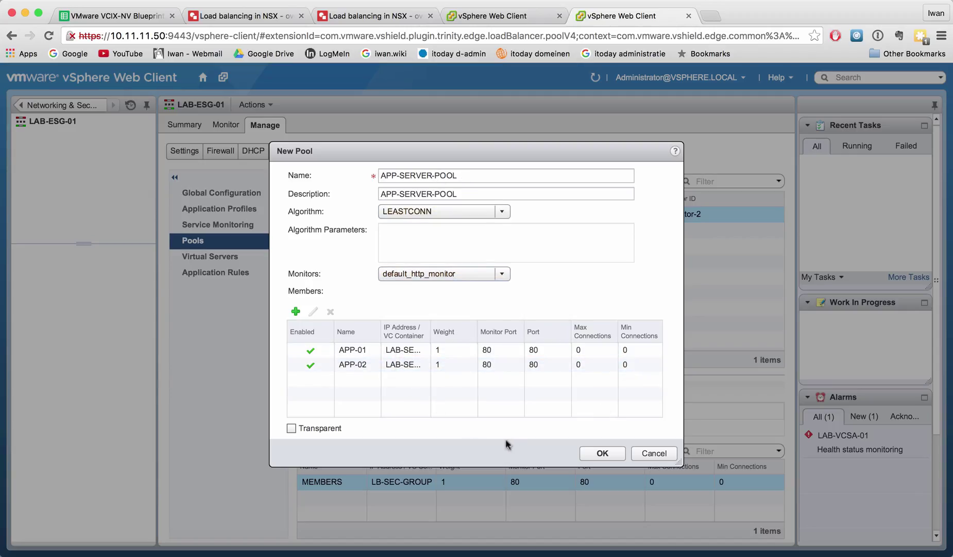
pyautogui.click(602, 452)
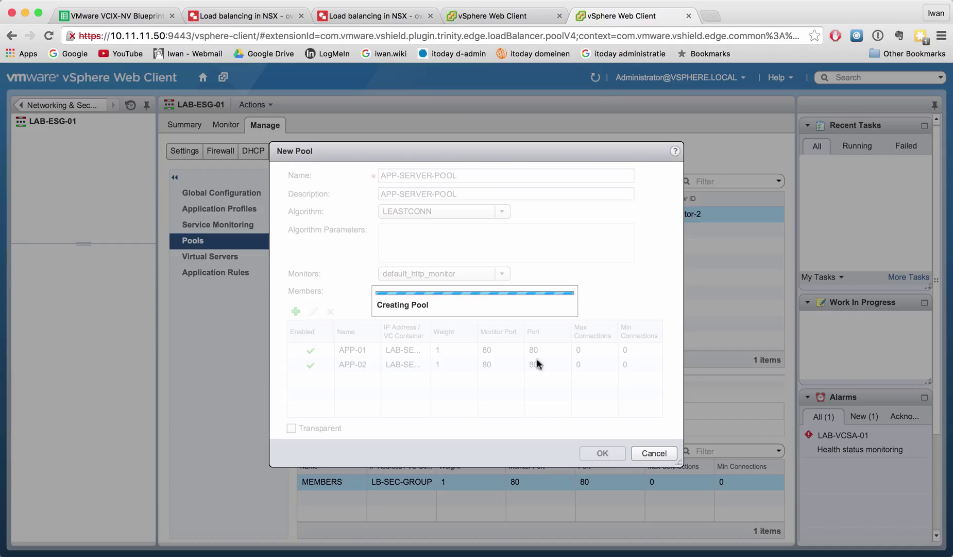
# Review pool-3's LEASTCONN, monitor-2 and APP-01/APP-02 members, then close without changes.
pyautogui.click(602, 453)
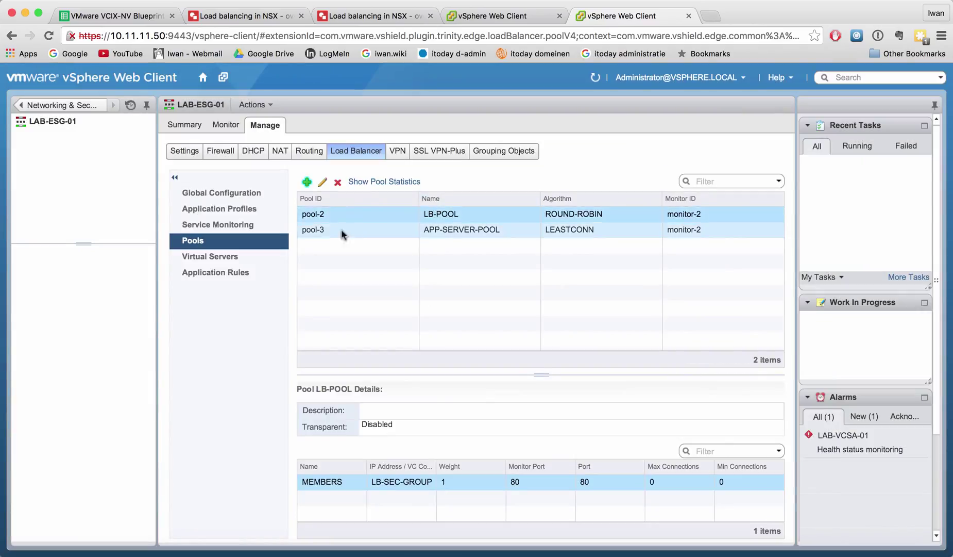
pyautogui.click(460, 230)
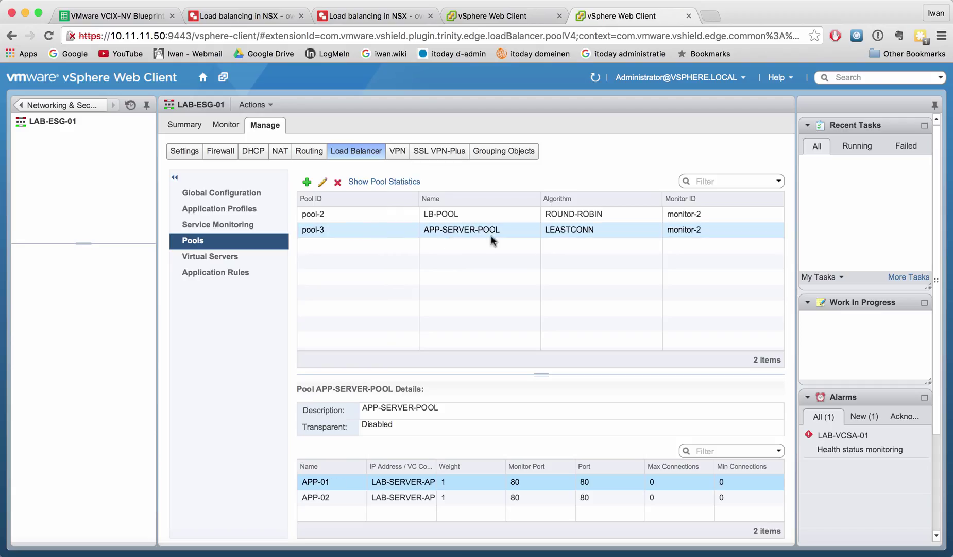
pyautogui.click(322, 182)
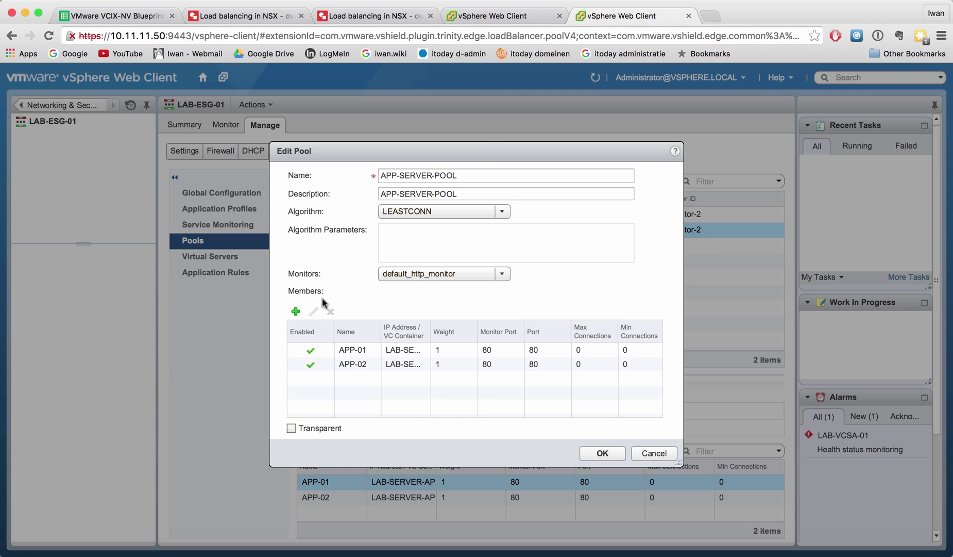
pyautogui.moveTo(658, 450)
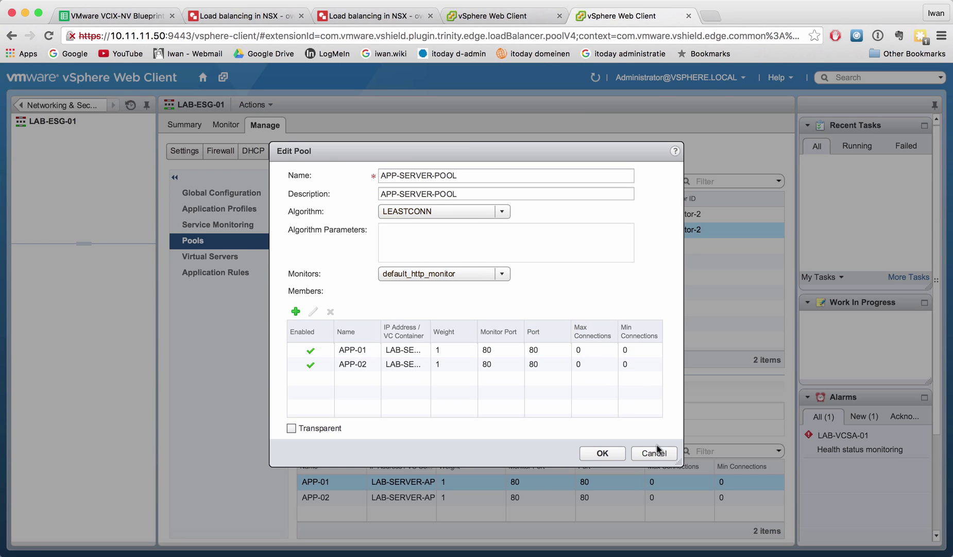
pyautogui.click(654, 453)
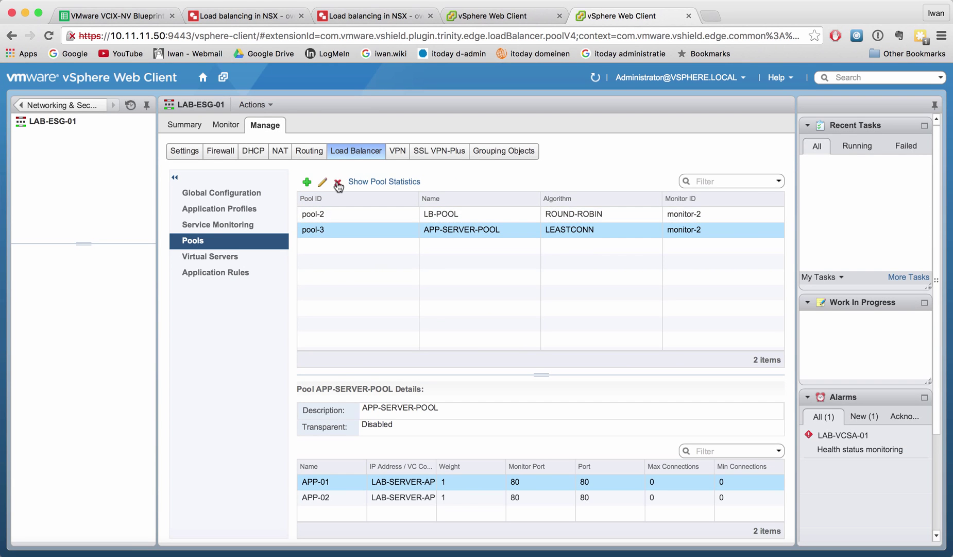